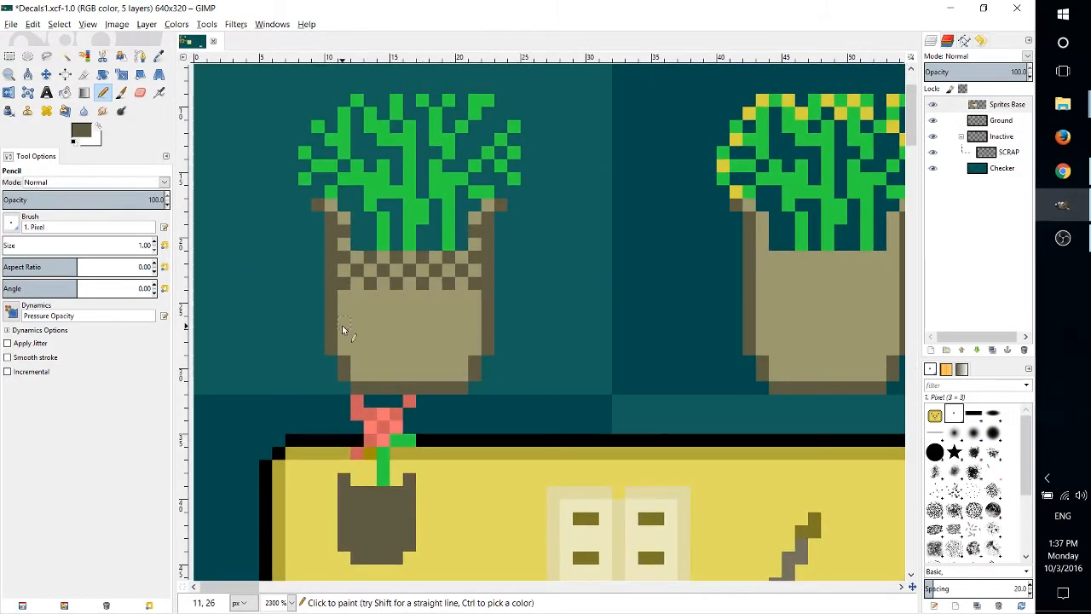
Pencil two corner-to-corner diagonals across the yellow square, forming the crate's X.
left_click(384, 341)
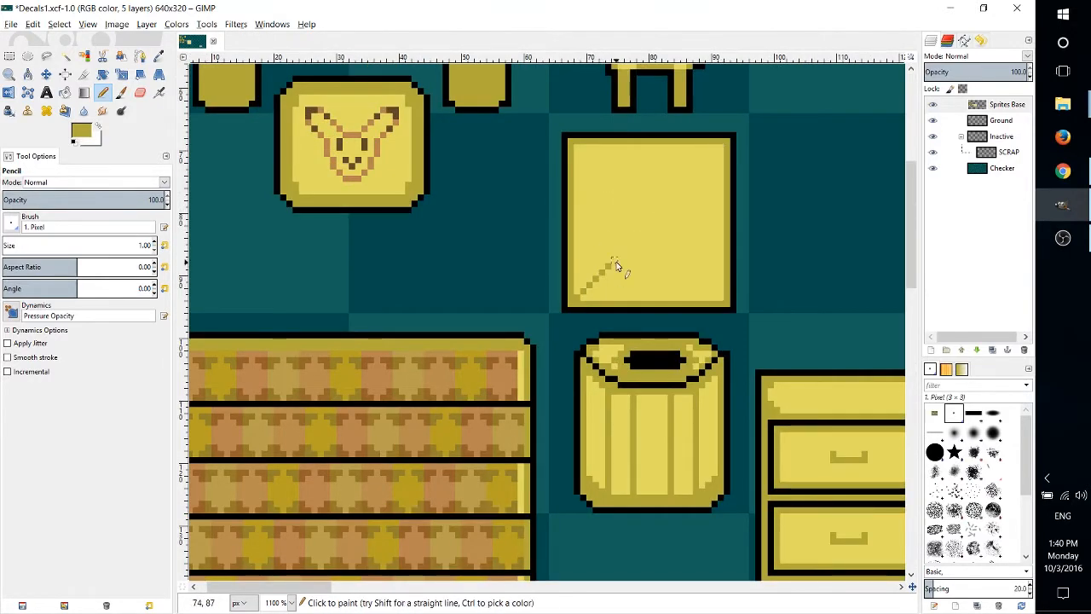
left_click_drag(584, 295, 669, 213)
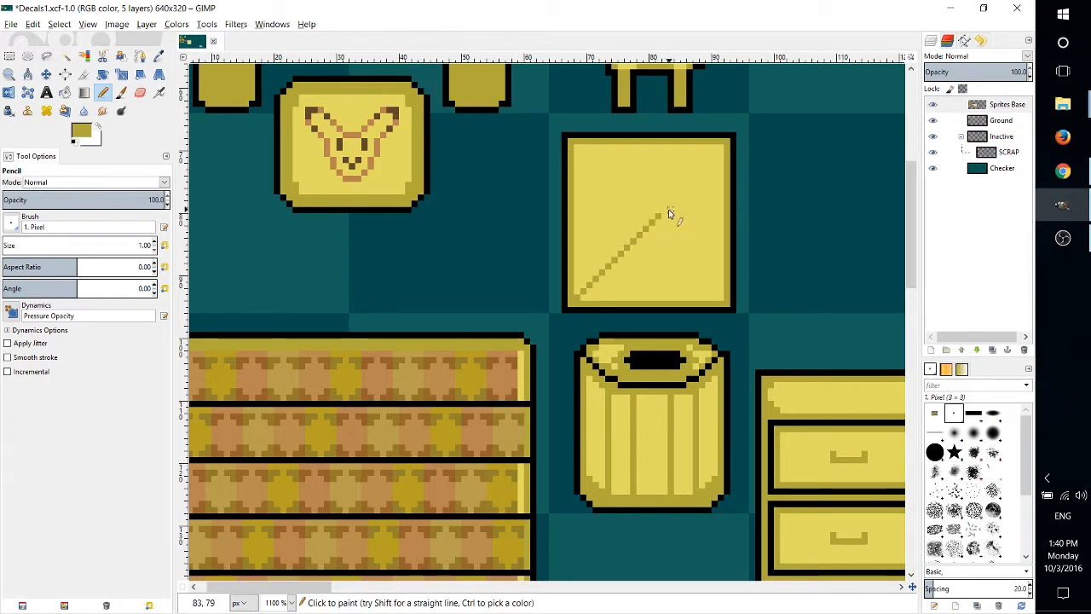
left_click_drag(669, 213, 717, 164)
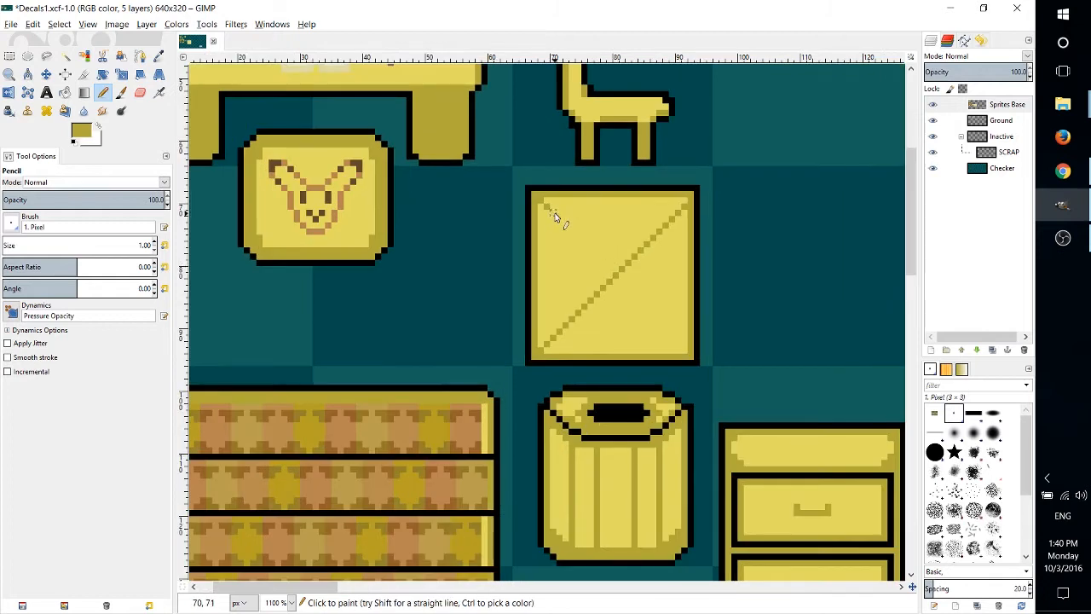
left_click_drag(550, 213, 618, 282)
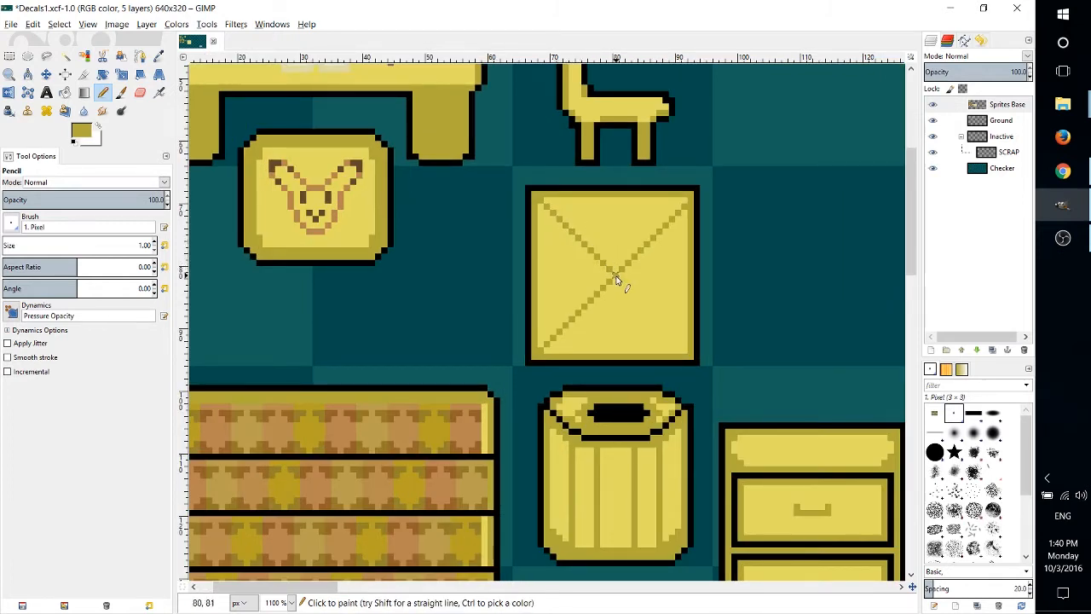
left_click_drag(618, 281, 678, 341)
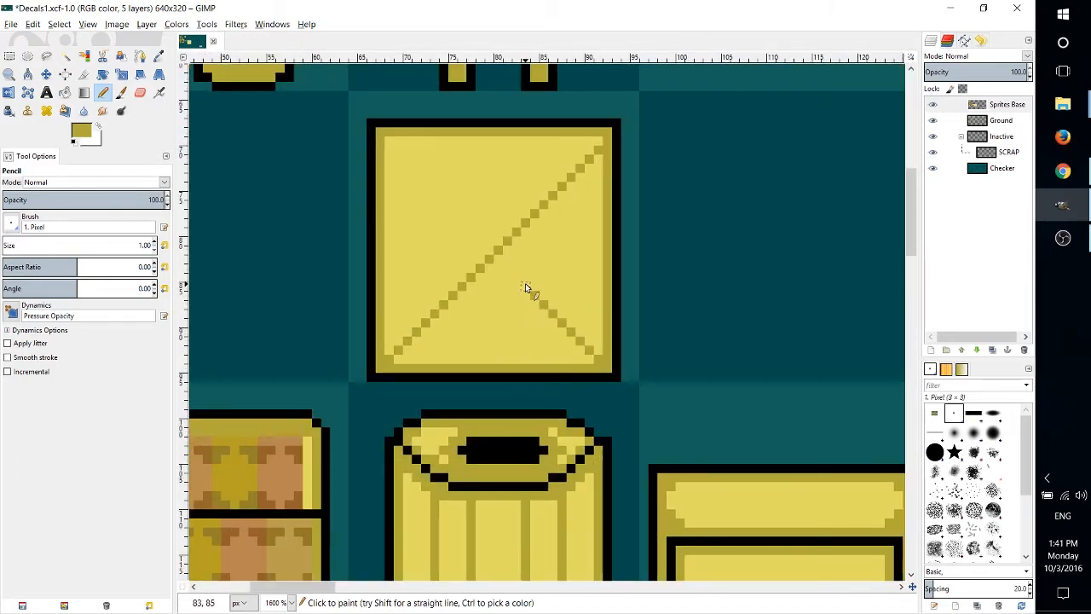
left_click_drag(435, 196, 528, 290)
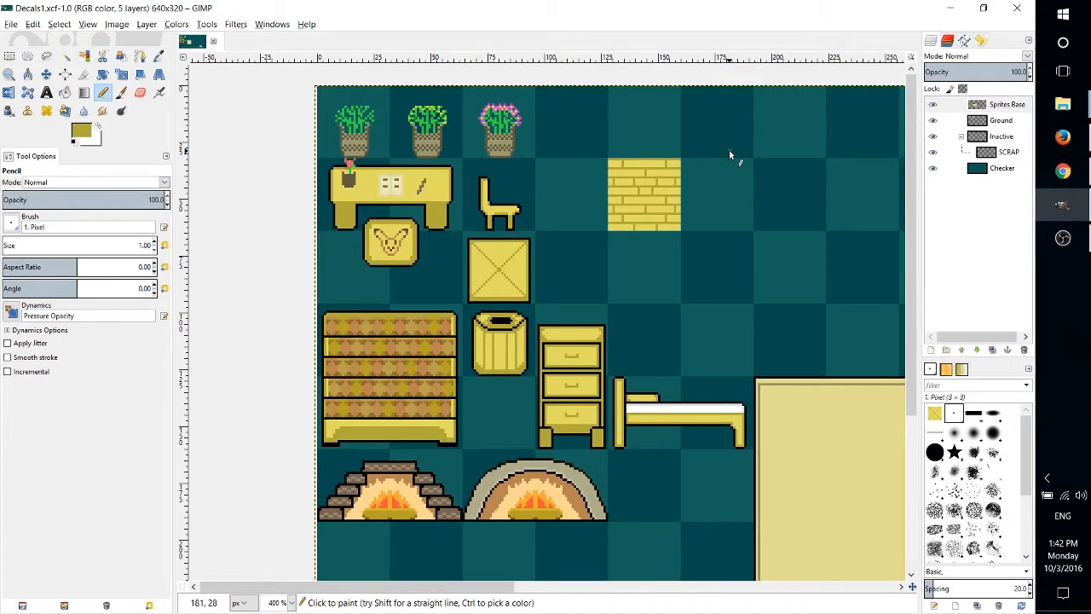
left_click(1062, 137)
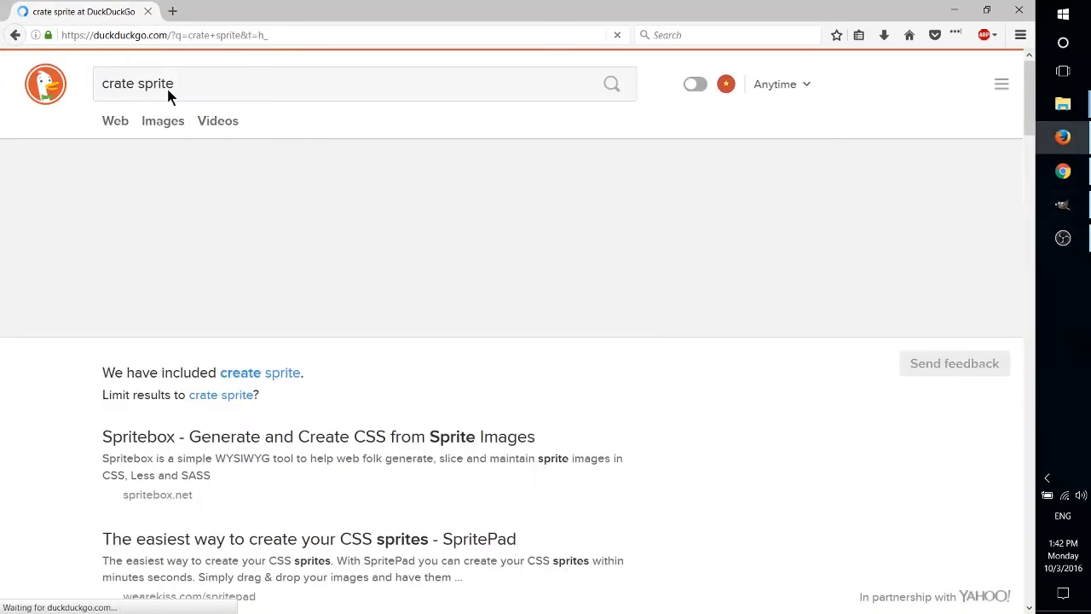
Edit the 'crate sprite' query in the DuckDuckGo search box.
left_click(162, 120)
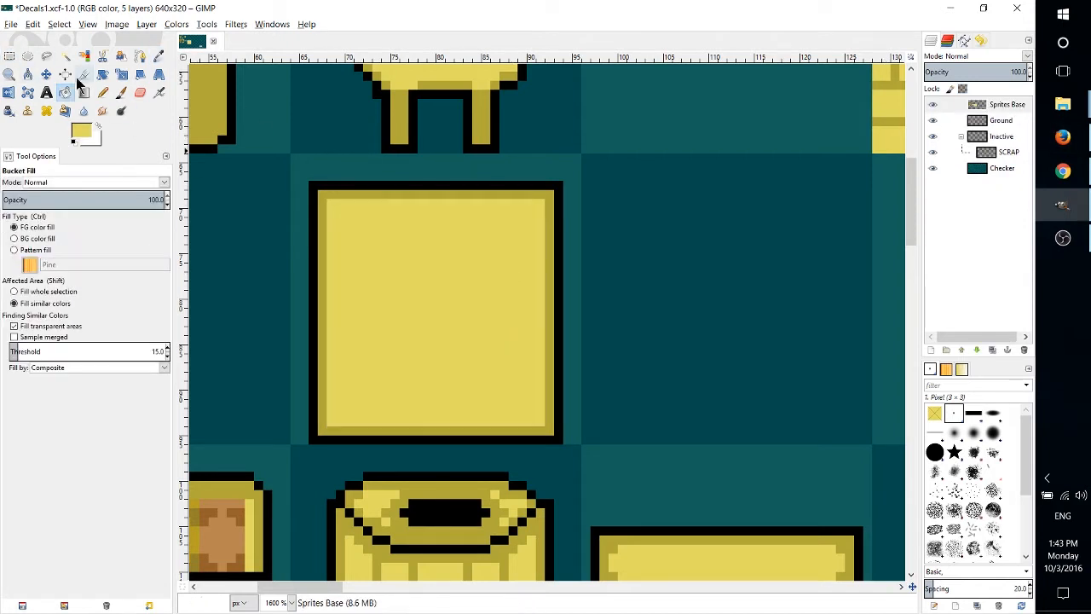
Return to Firefox's crate sprite image results from the taskbar.
left_click(103, 92)
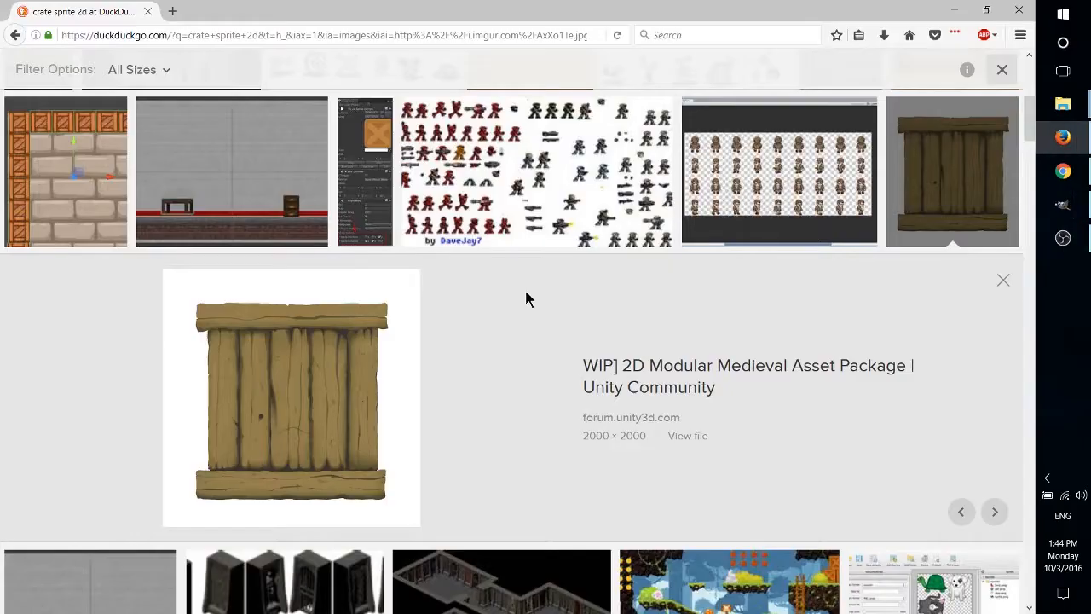
Open a platformer tileset result in a new tab, then browse crate results back to the top.
left_click(994, 511)
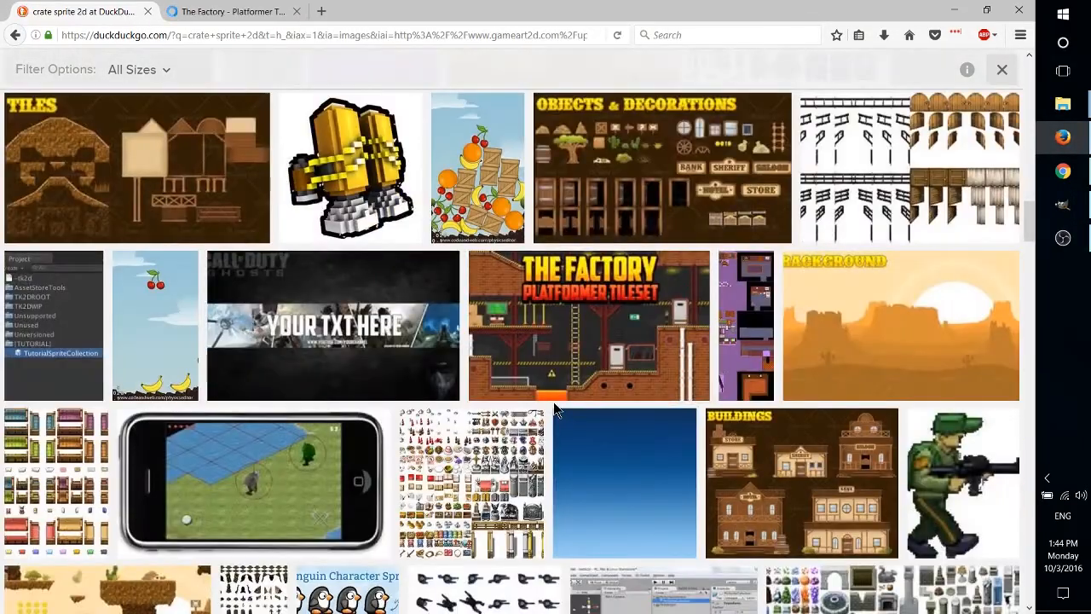
left_click(234, 11)
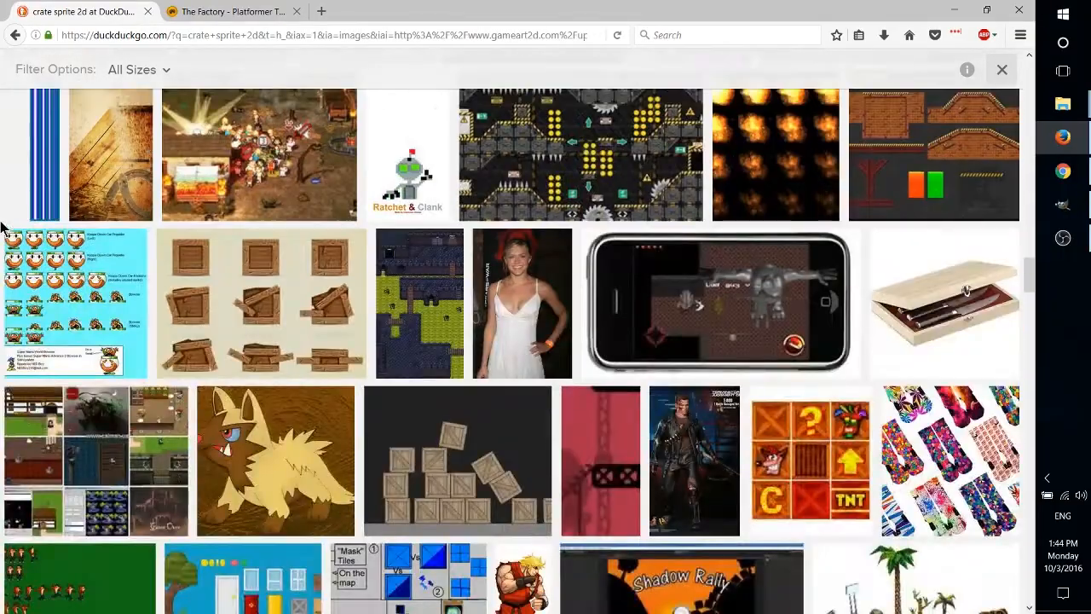
scroll("down", 3)
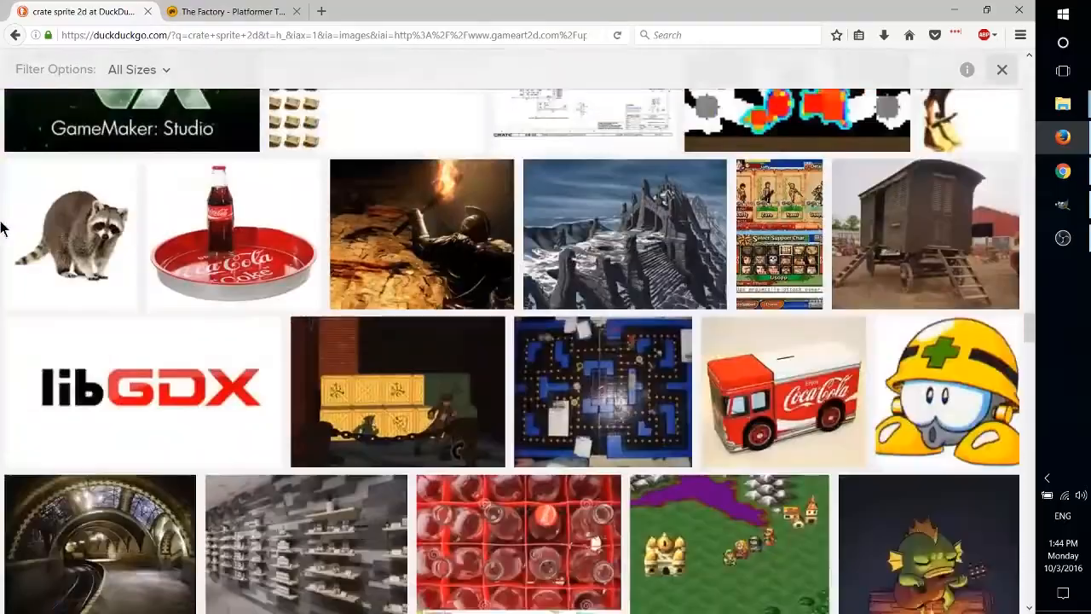
scroll("down", 3)
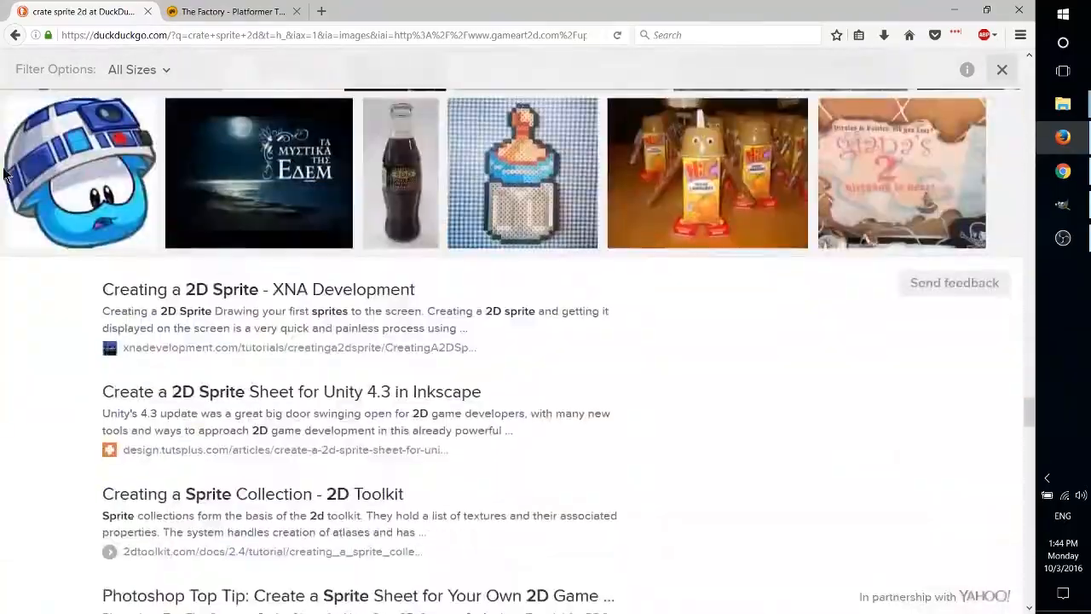
scroll("down", 3)
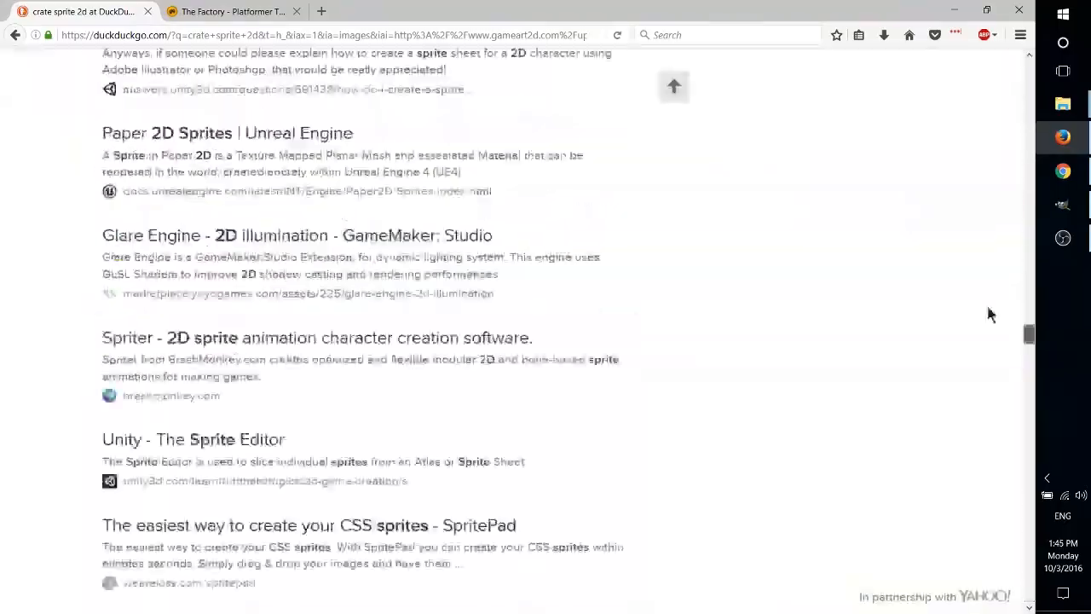
left_click(162, 120)
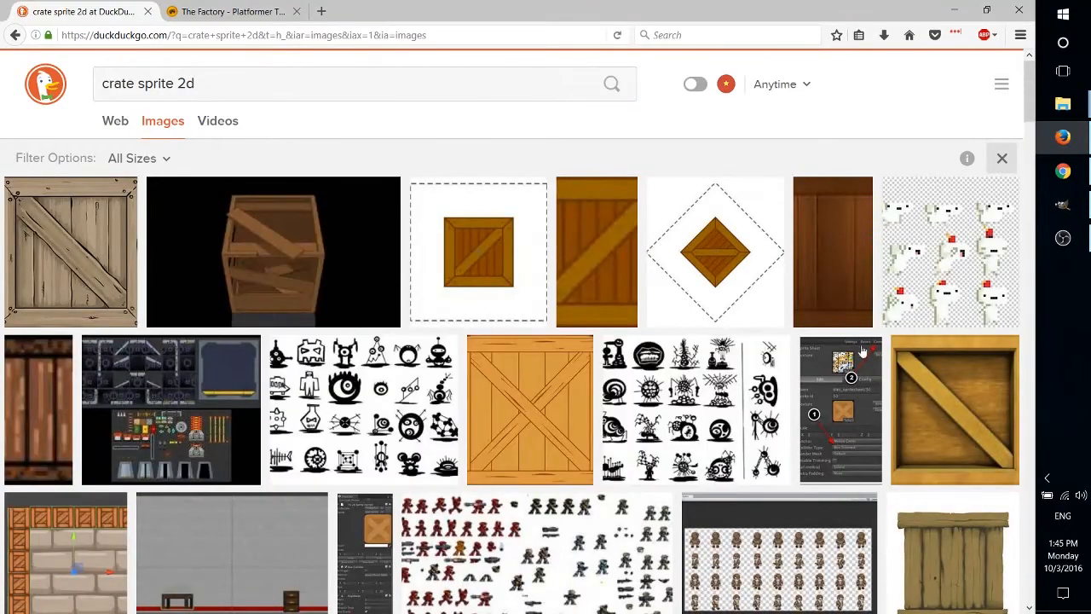
mouse_move(478, 251)
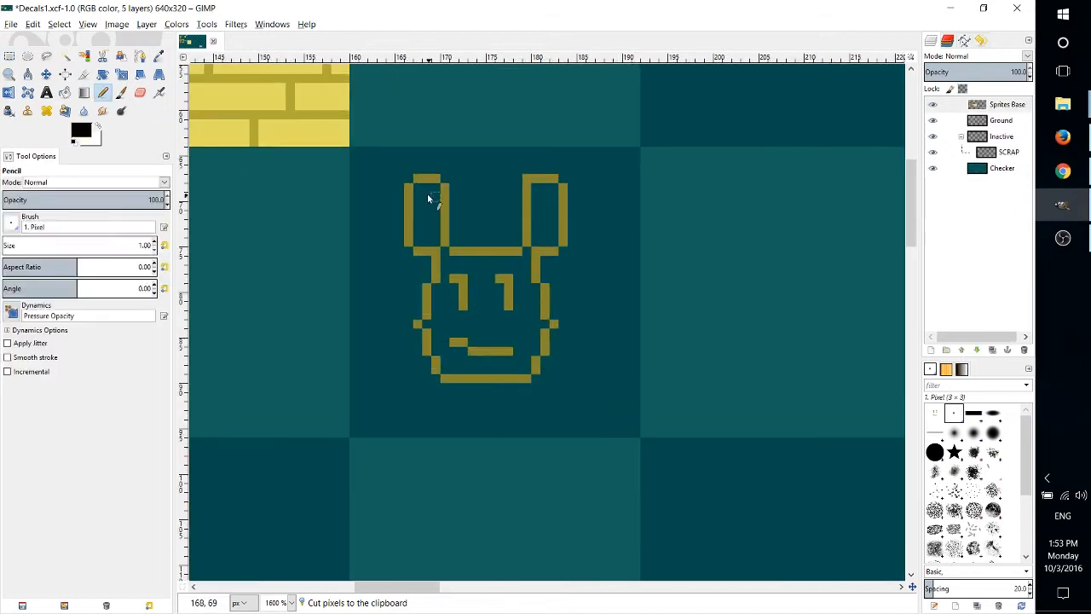
Add pixels to the bear head's ear outline with the 1-pixel Pencil.
left_click(426, 213)
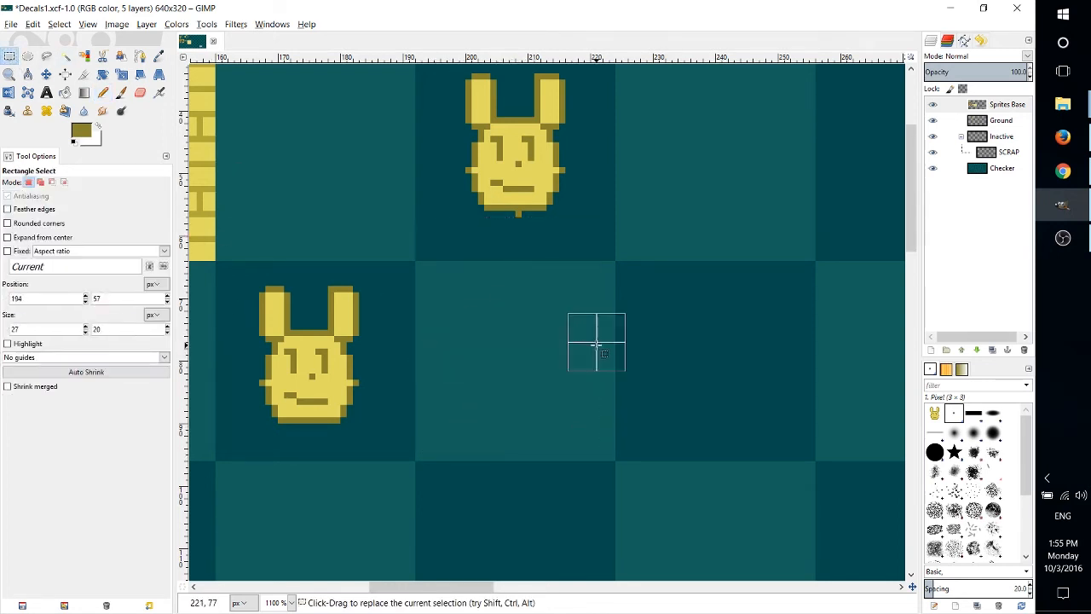
Extend the body outline below the head and draw both legs in single pixels.
left_click(102, 93)
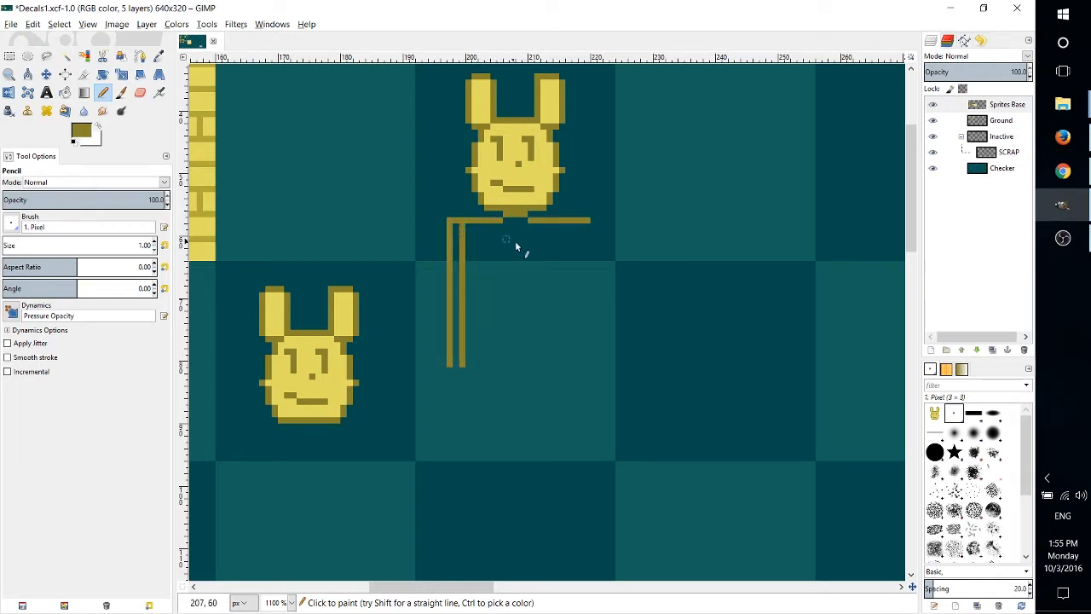
left_click(140, 75)
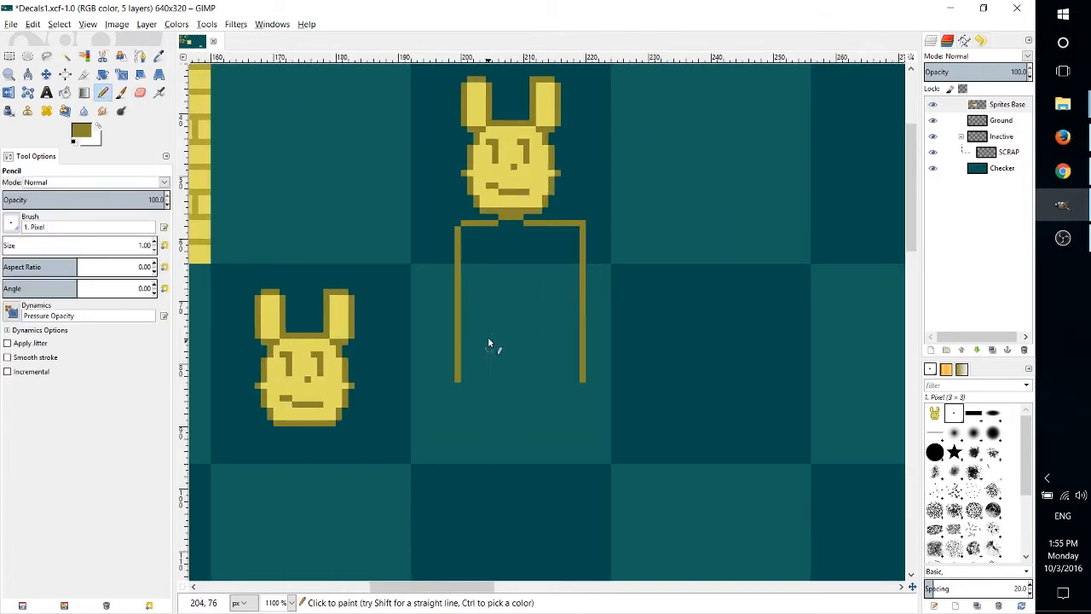
left_click_drag(487, 320, 488, 440)
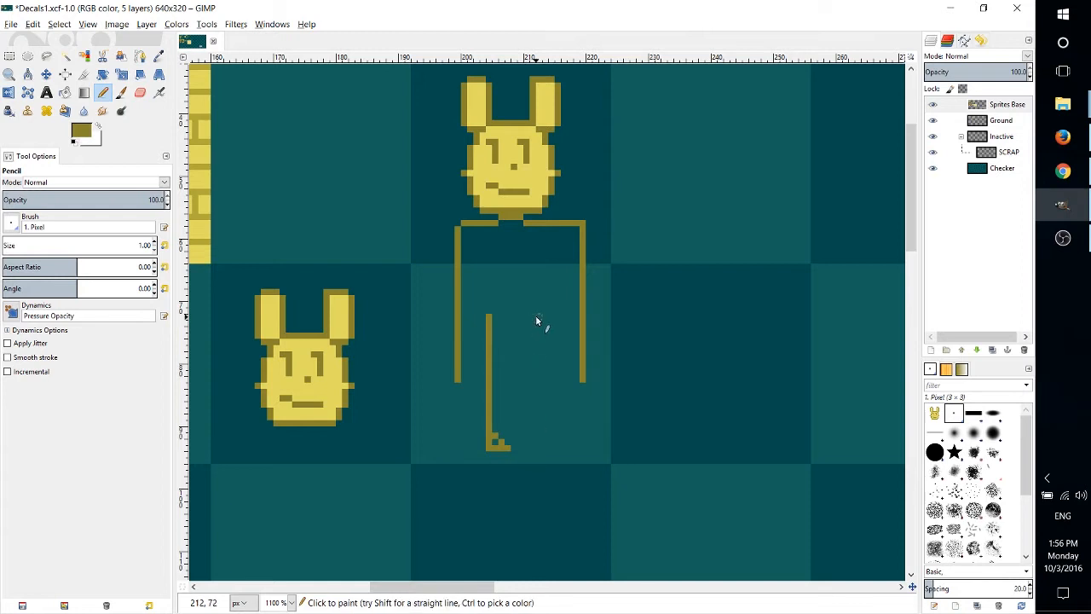
left_click_drag(543, 319, 554, 439)
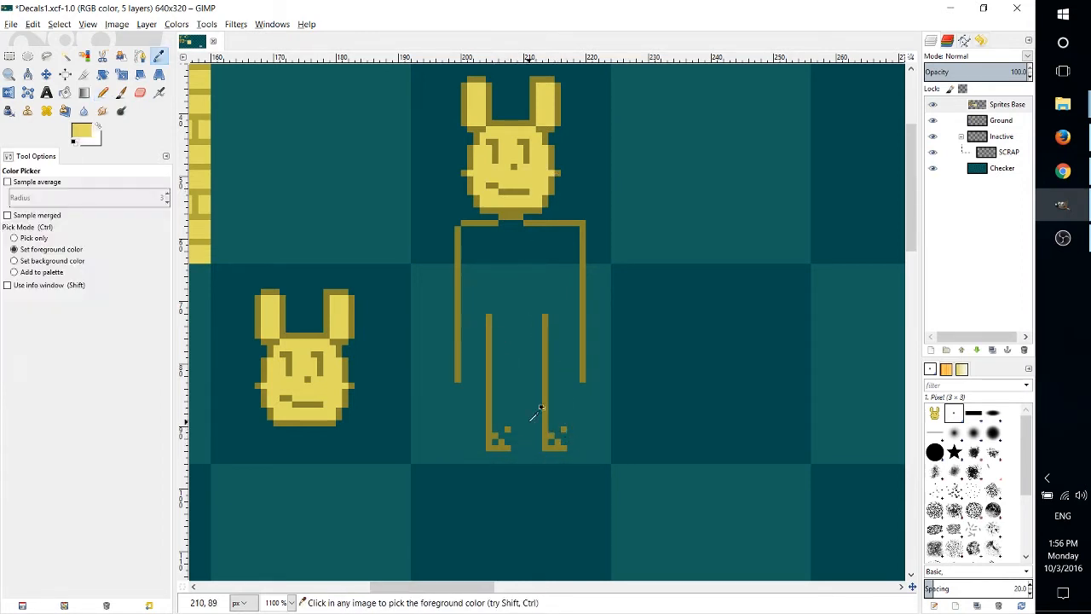
Color the feet with the head's light yellow and paint in the body pixels.
left_click(102, 93)
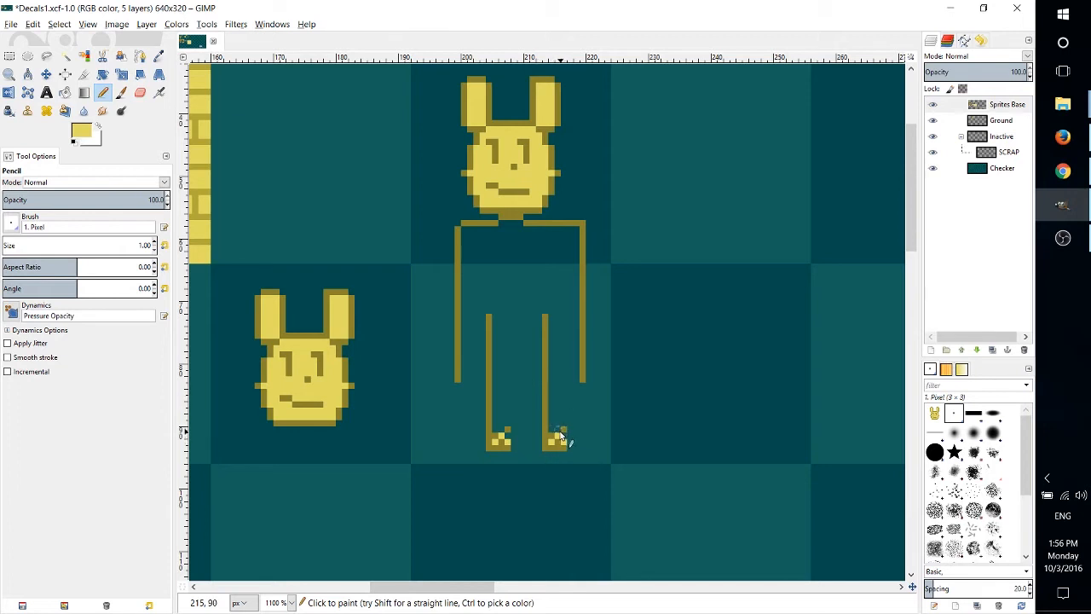
left_click(559, 436)
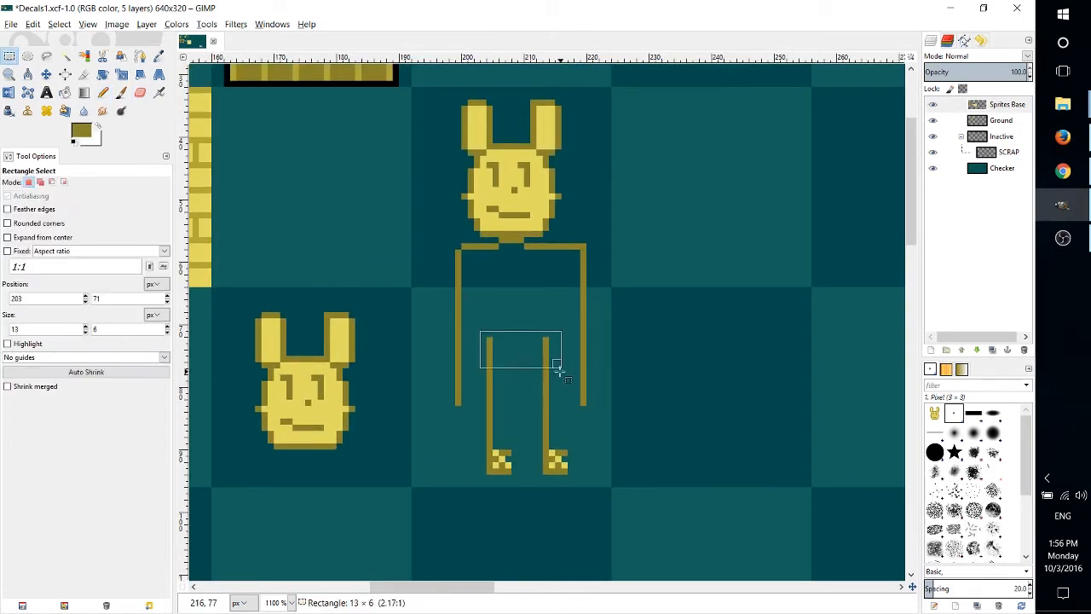
left_click(121, 93)
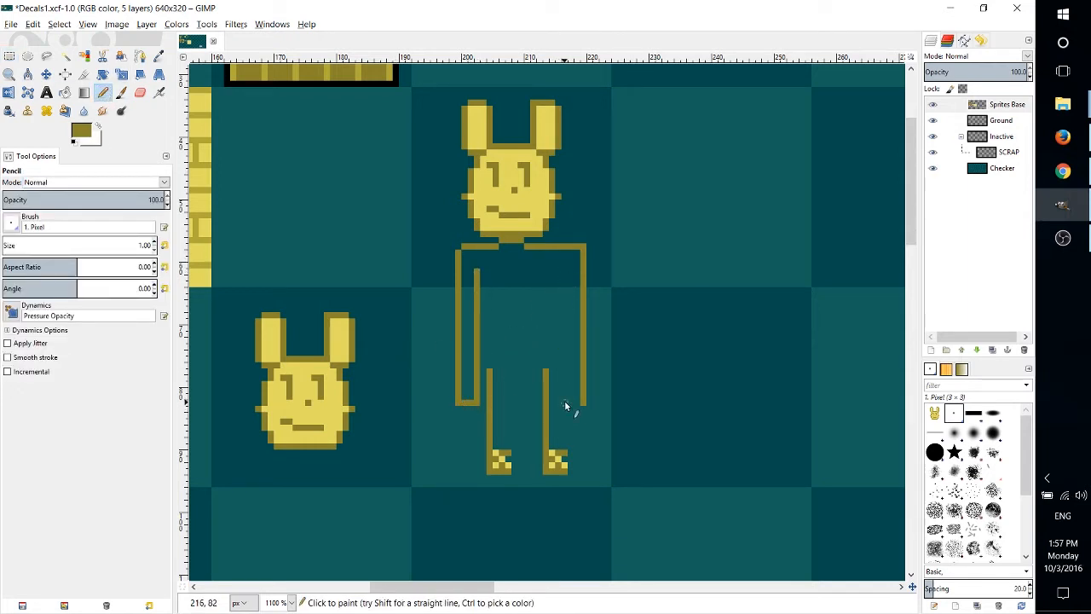
left_click_drag(565, 405, 565, 281)
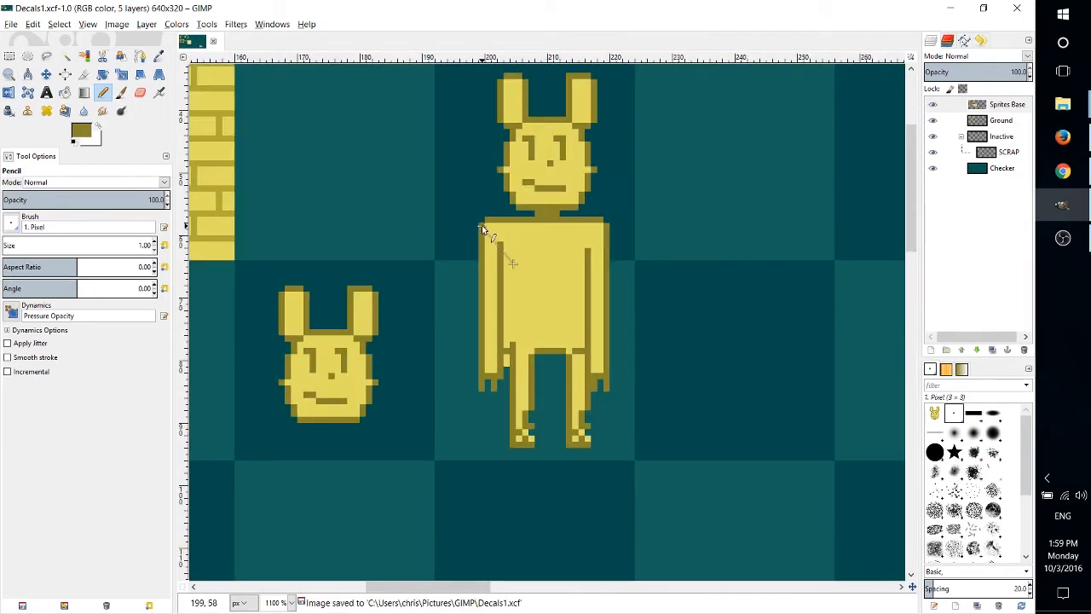
left_click(140, 92)
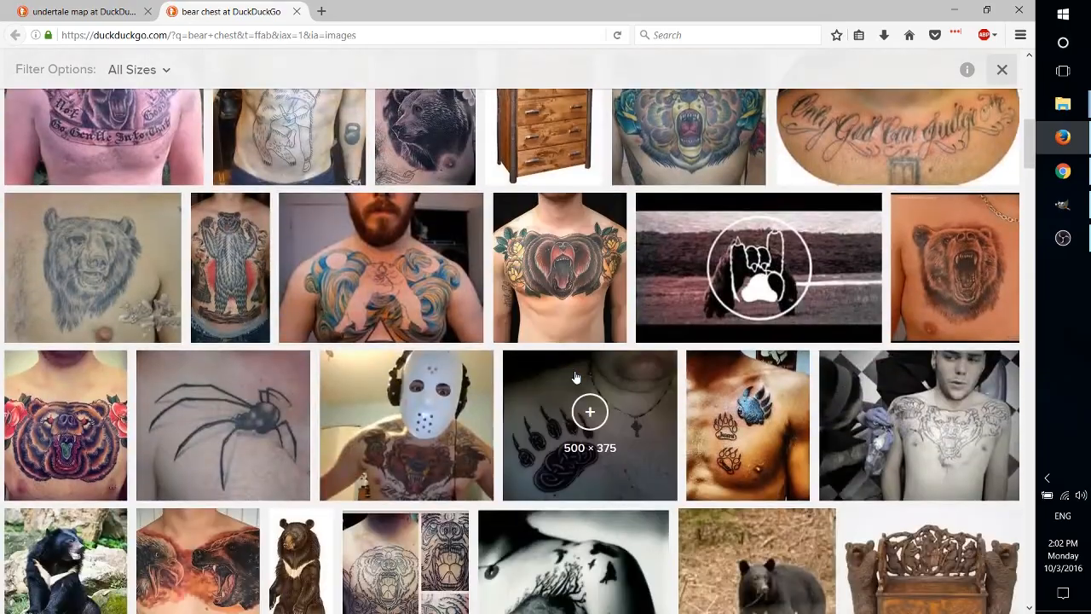
Scroll through the DuckDuckGo 'bear chest' image results.
scroll("down", 3)
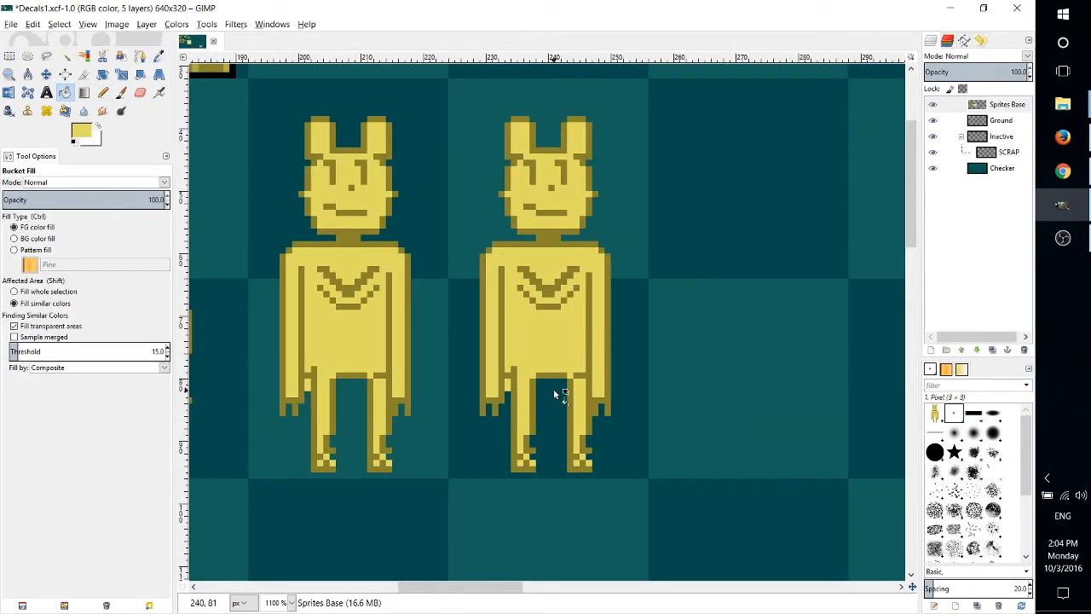
Bucket-fill part of the second bear yellow and select the strip along its left arm.
left_click_drag(516, 378, 540, 475)
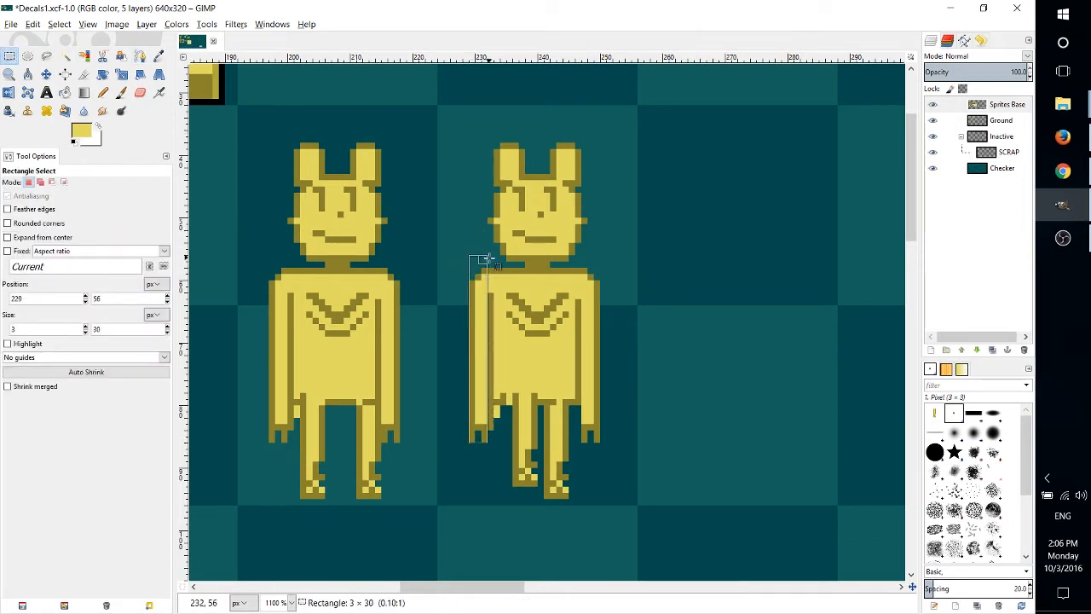
left_click_drag(480, 262, 497, 446)
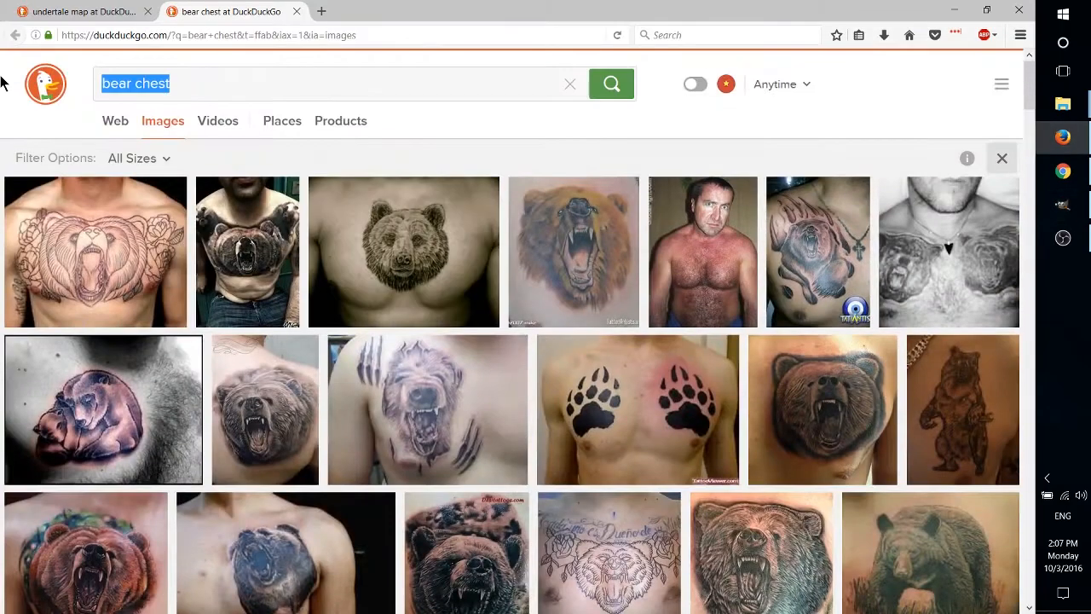
Search DuckDuckGo for '2d walk animation sprite sheet'.
type("2d walk animation sprite sheet")
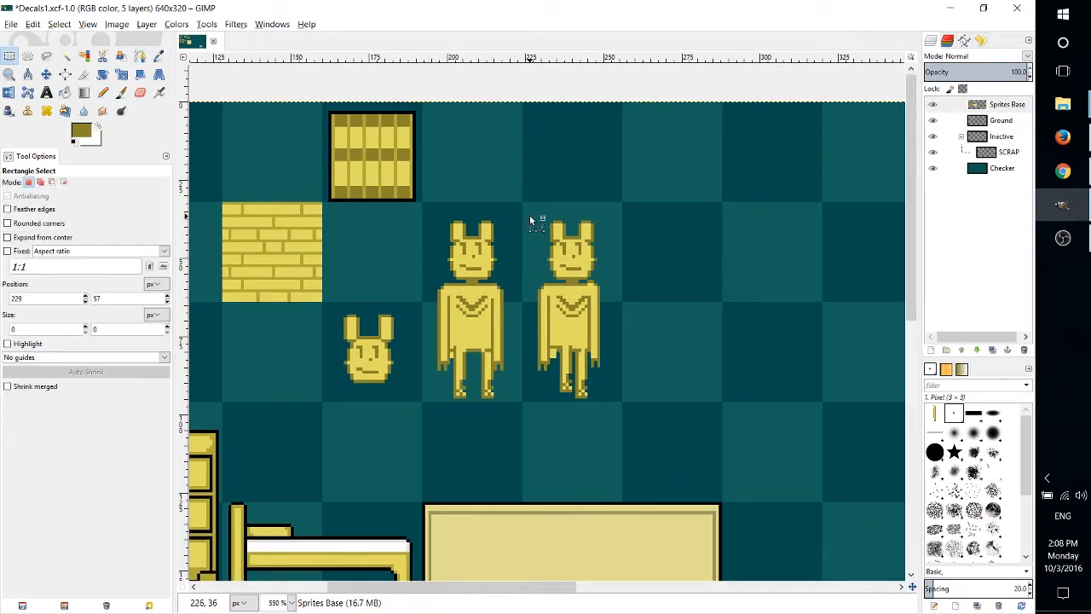
Drag a rectangle selection around both bear frames on the decal sheet.
left_click_drag(528, 209, 623, 401)
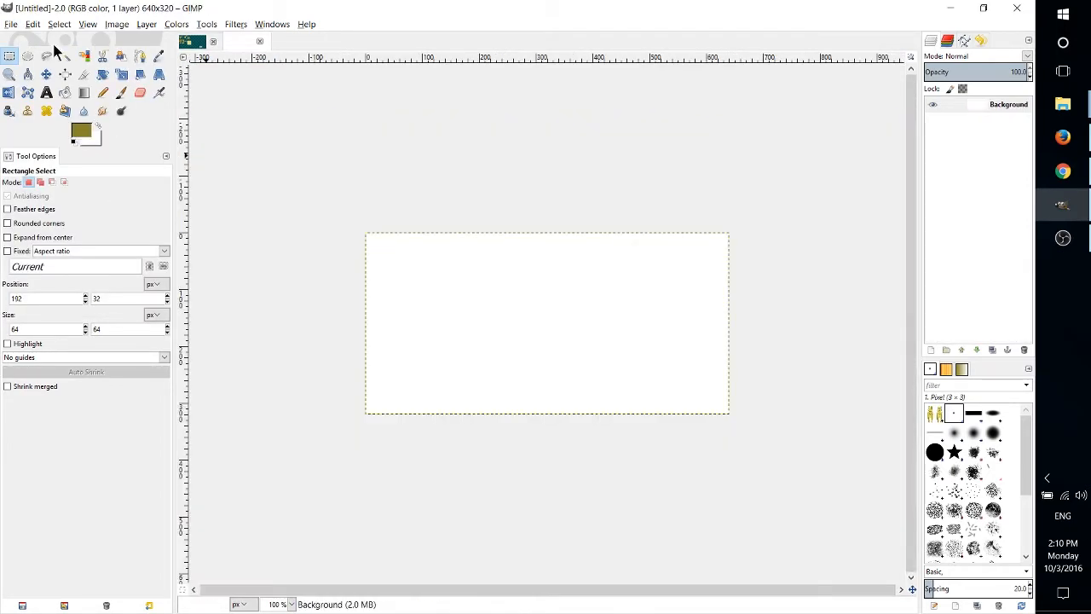
Create the 640x320 NPCs1 sheet and add a transparent Characters layer for the bear frames.
left_click(11, 24)
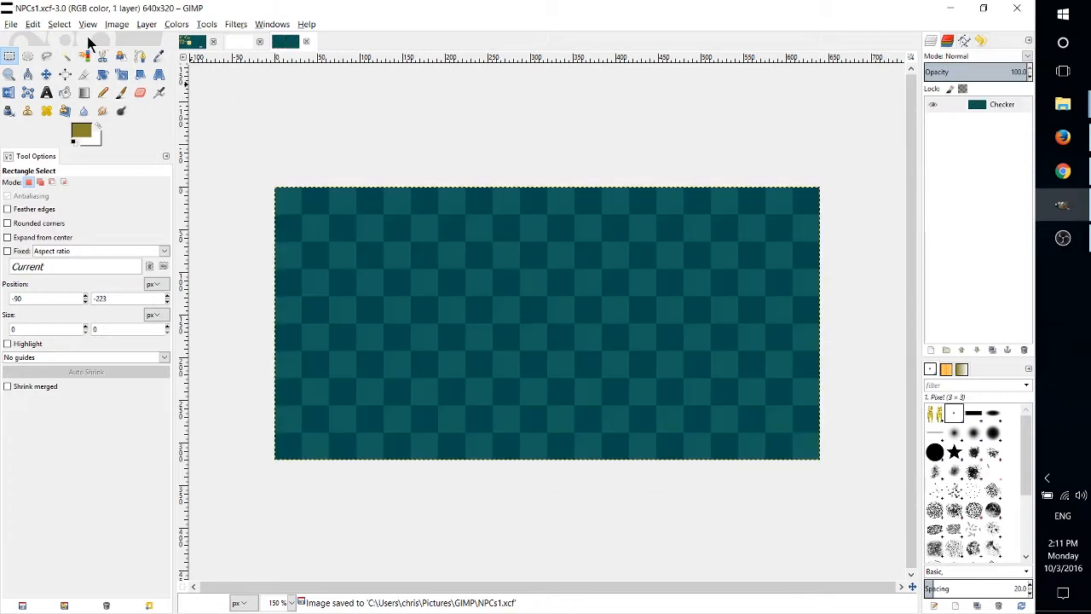
left_click(146, 24)
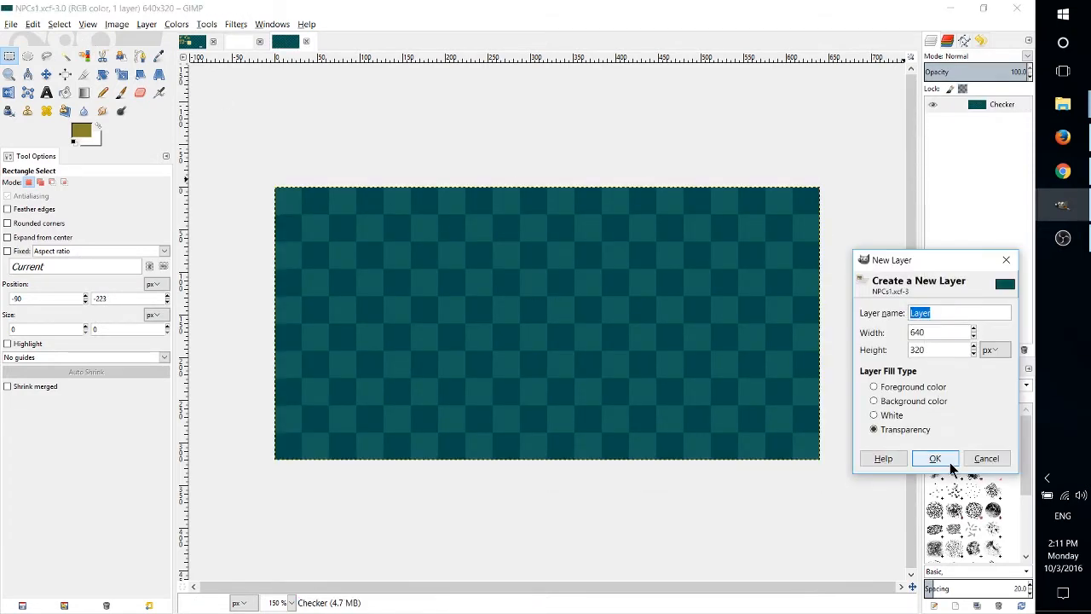
left_click(935, 458)
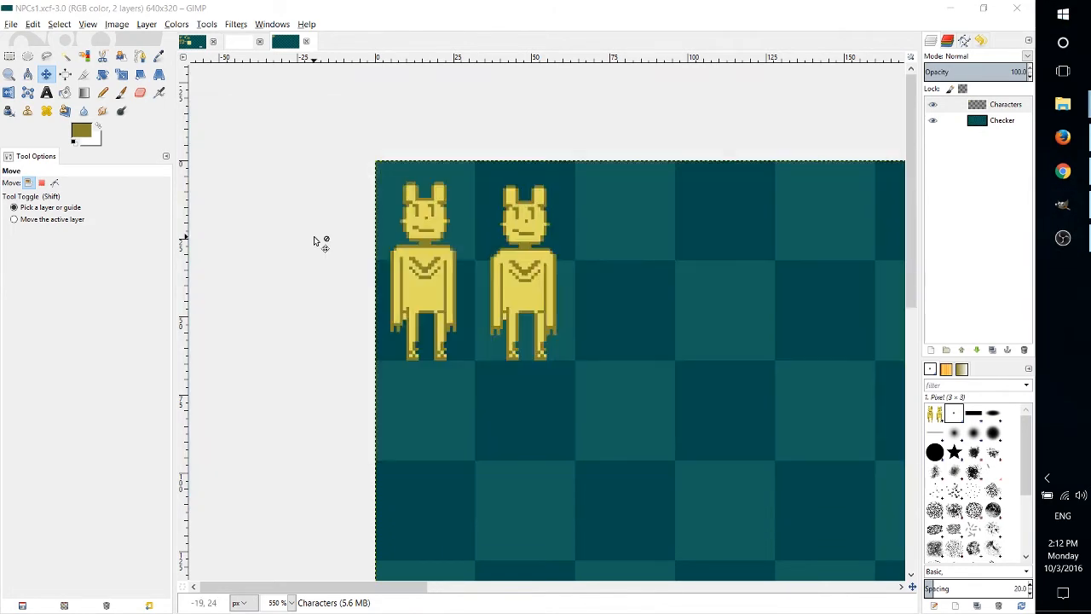
mouse_move(277, 247)
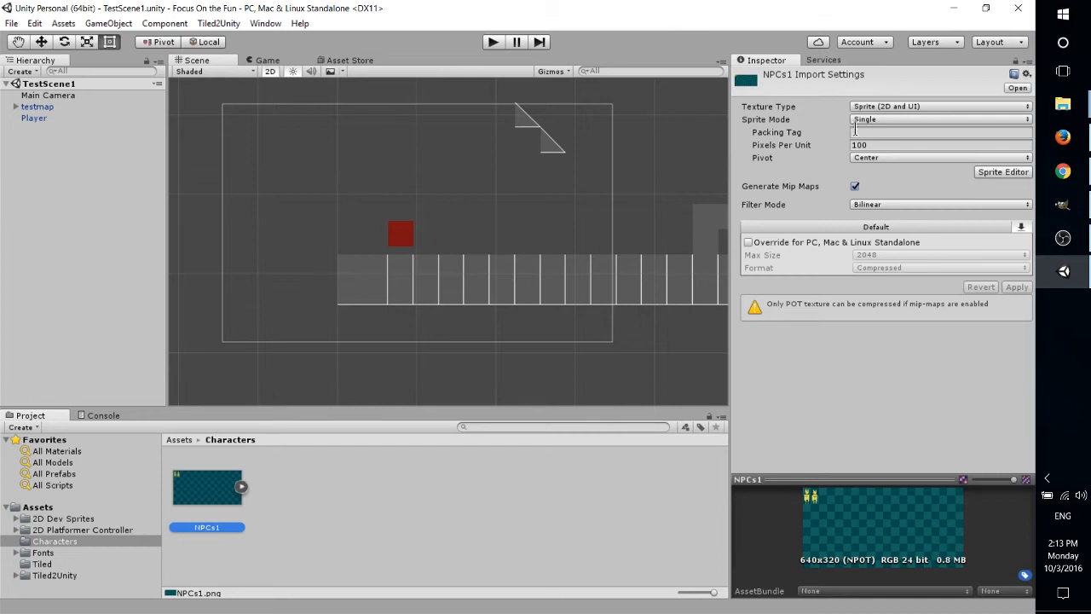
Set NPCs1 to 32 pixels per unit and slice it into 64×64 grid cells.
type("32")
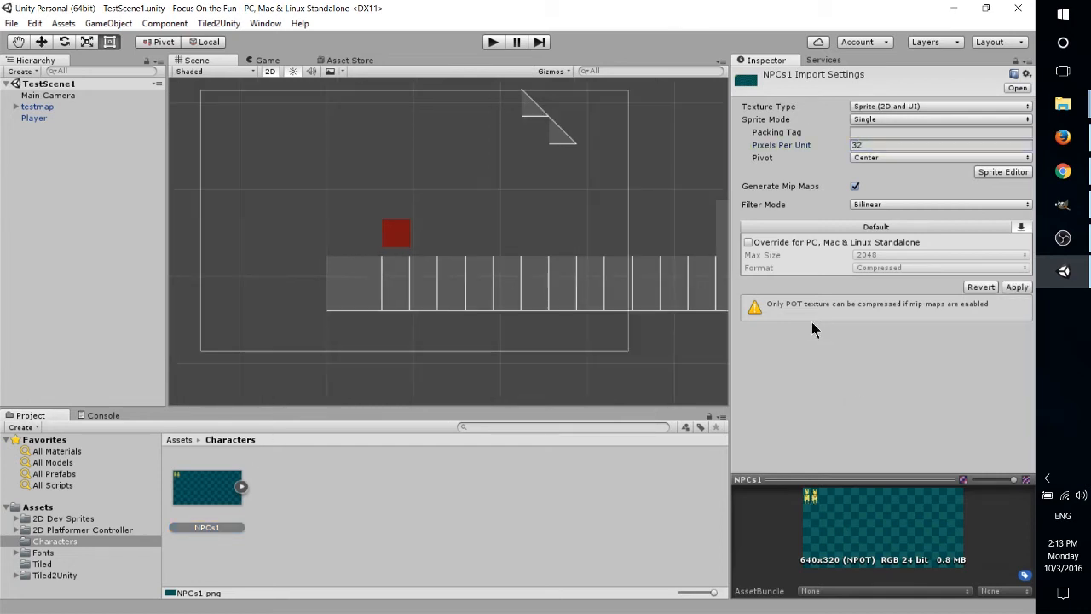
left_click(1003, 159)
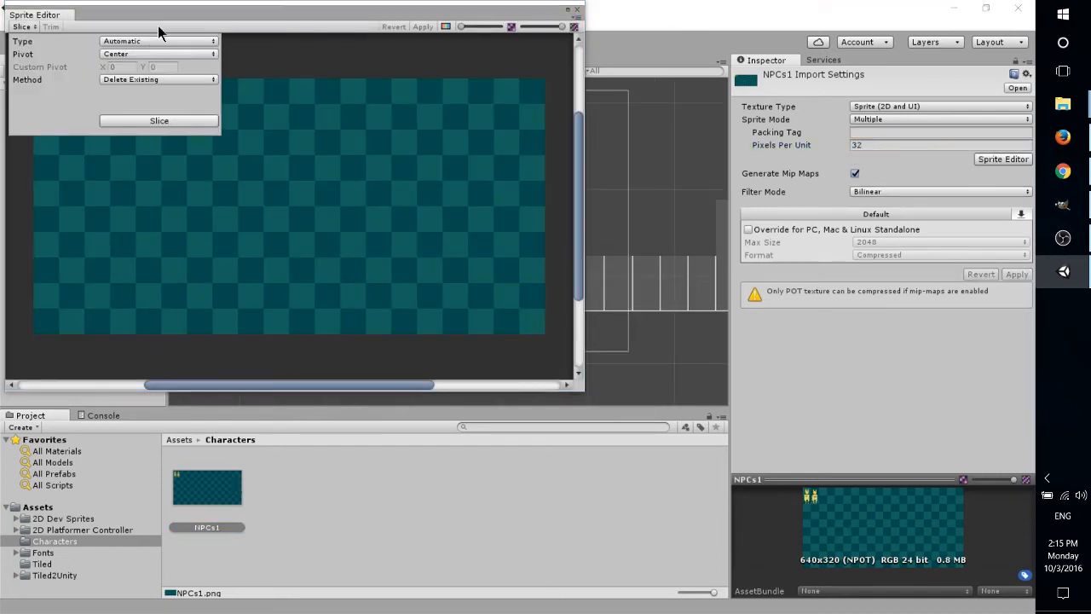
left_click(158, 40)
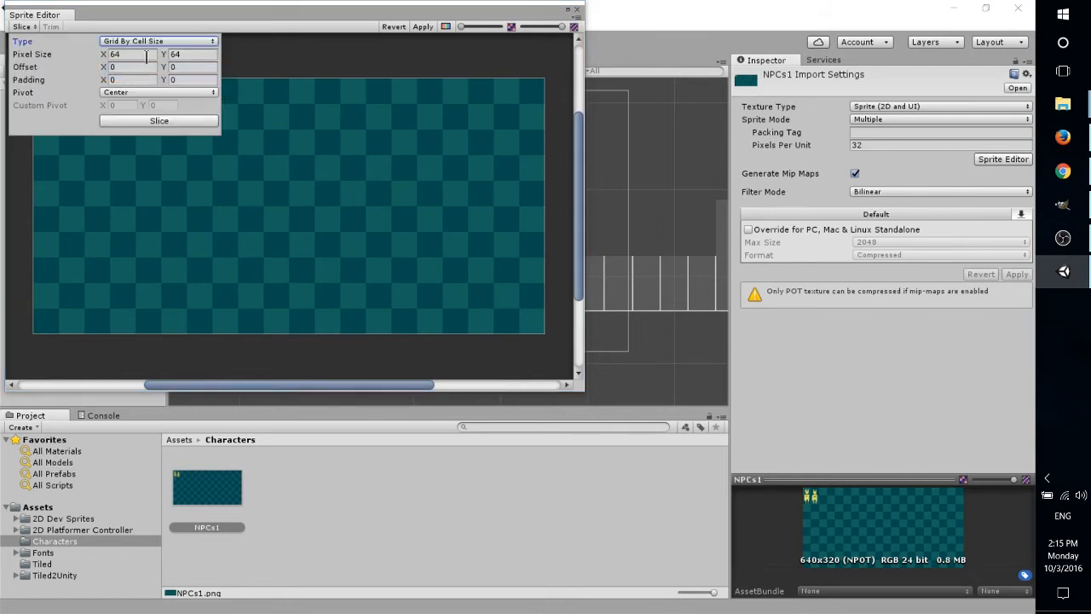
left_click(158, 120)
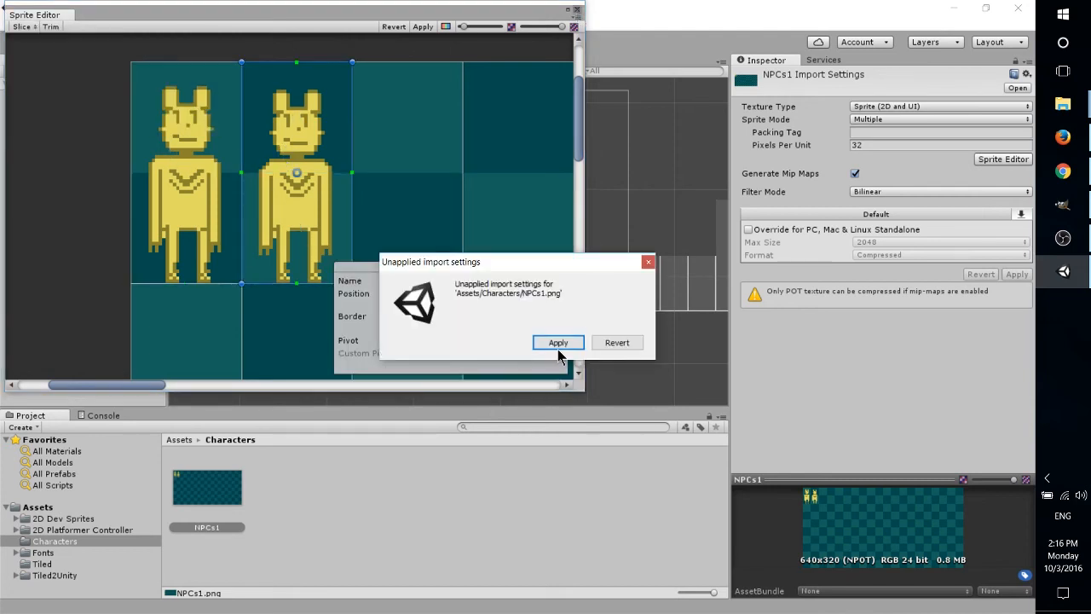
left_click(558, 342)
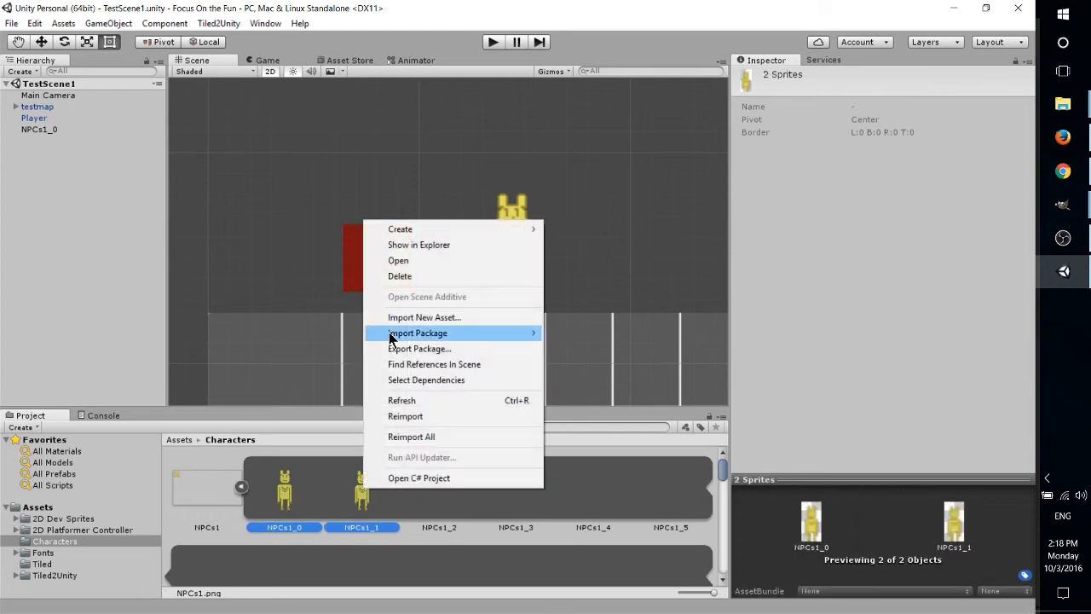
mouse_move(400, 228)
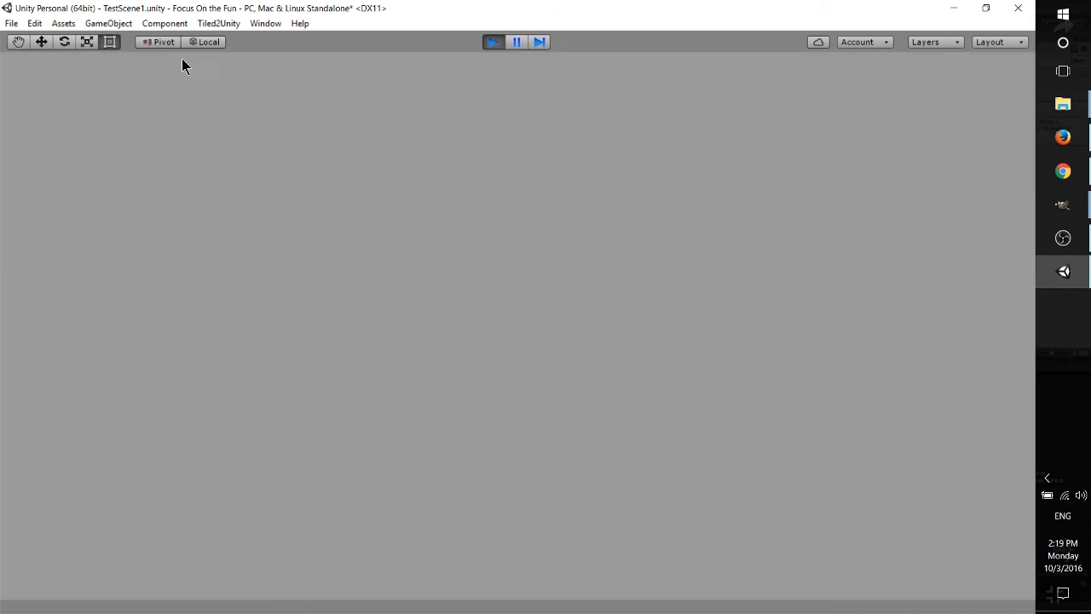
Set the animated NPCs1_0 bear's Transform scale to 32 on X and Y.
left_click(493, 42)
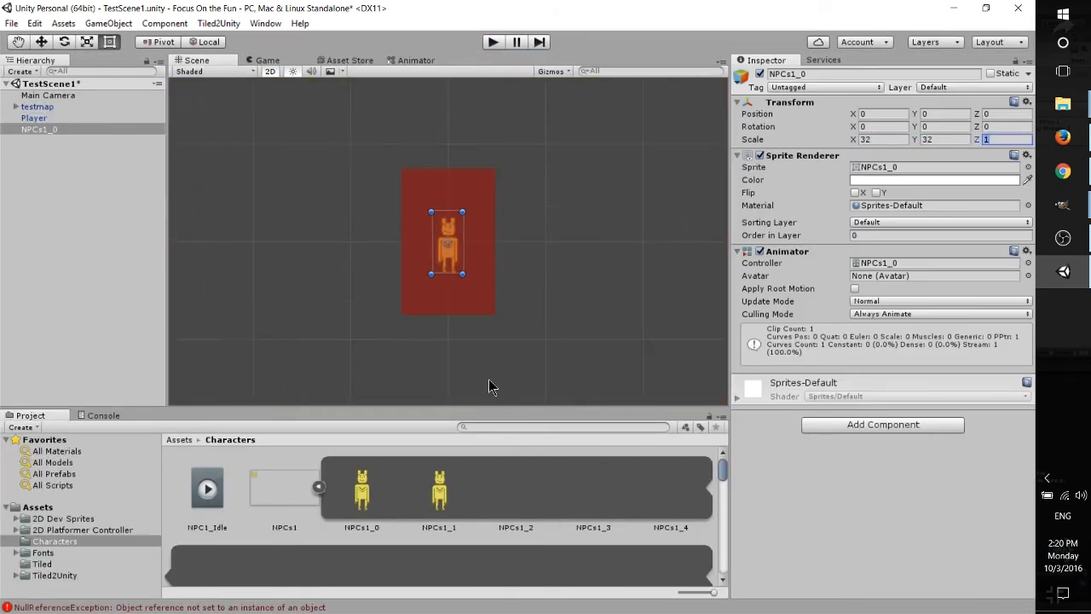
left_click(493, 42)
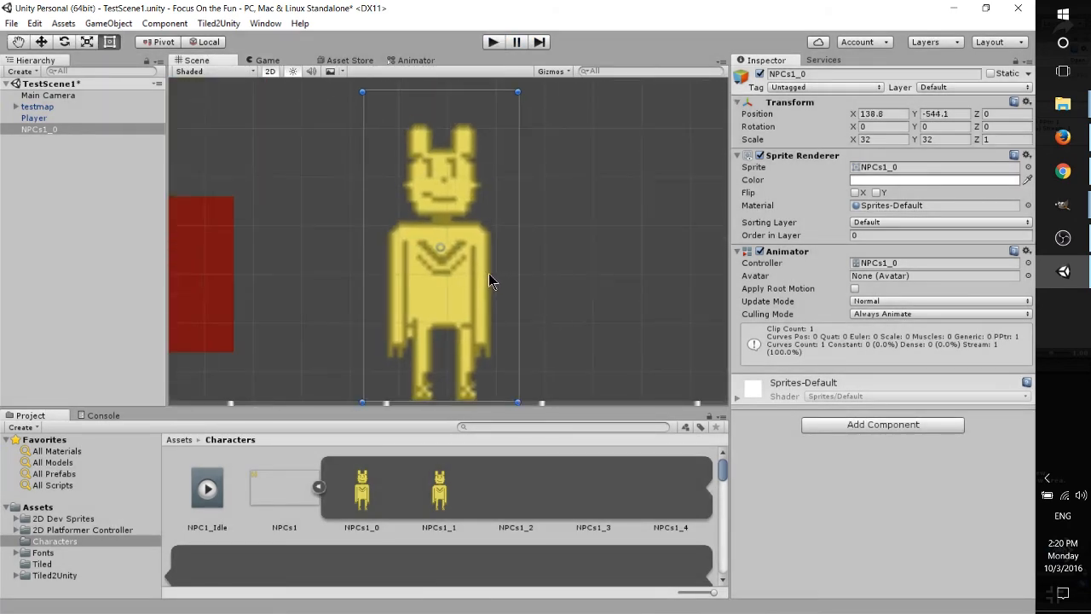
Check the NPC1_Idle animator state, then expand and edit the bear's Box Collider 2D.
left_click(417, 60)
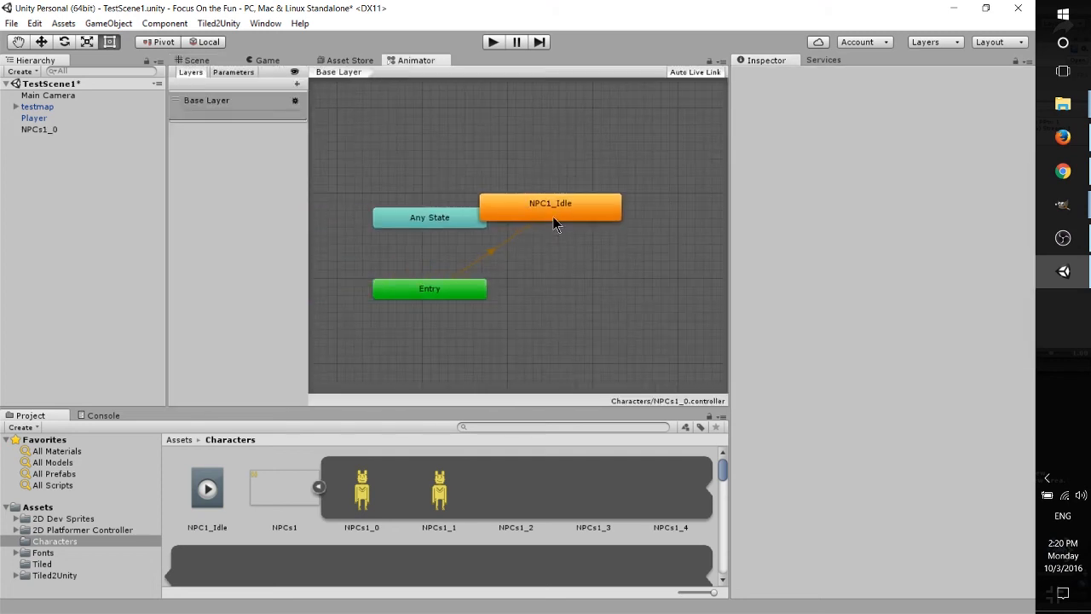
left_click(551, 205)
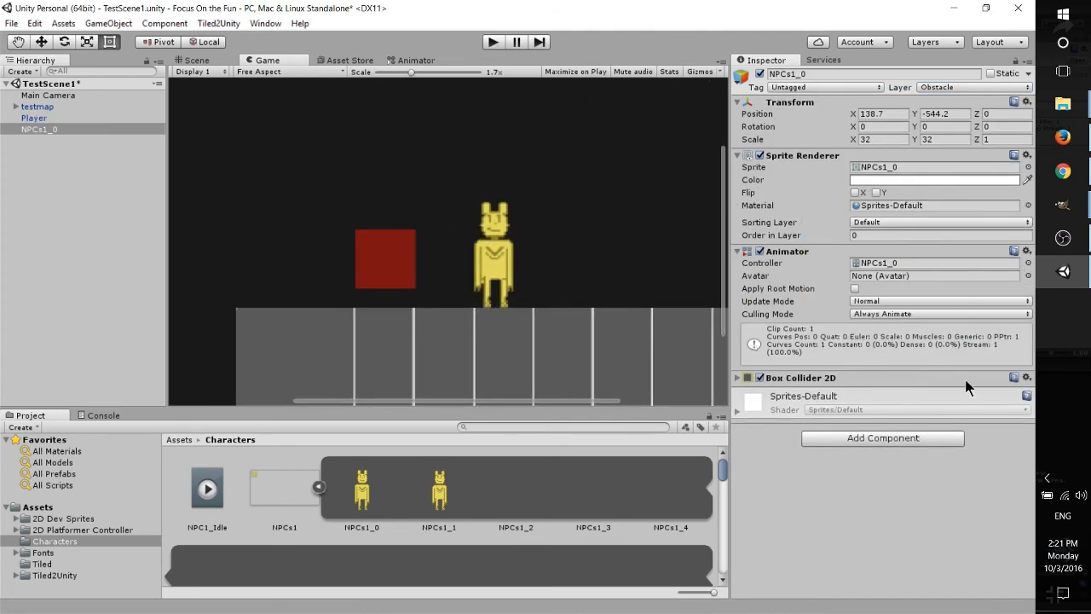
left_click(737, 378)
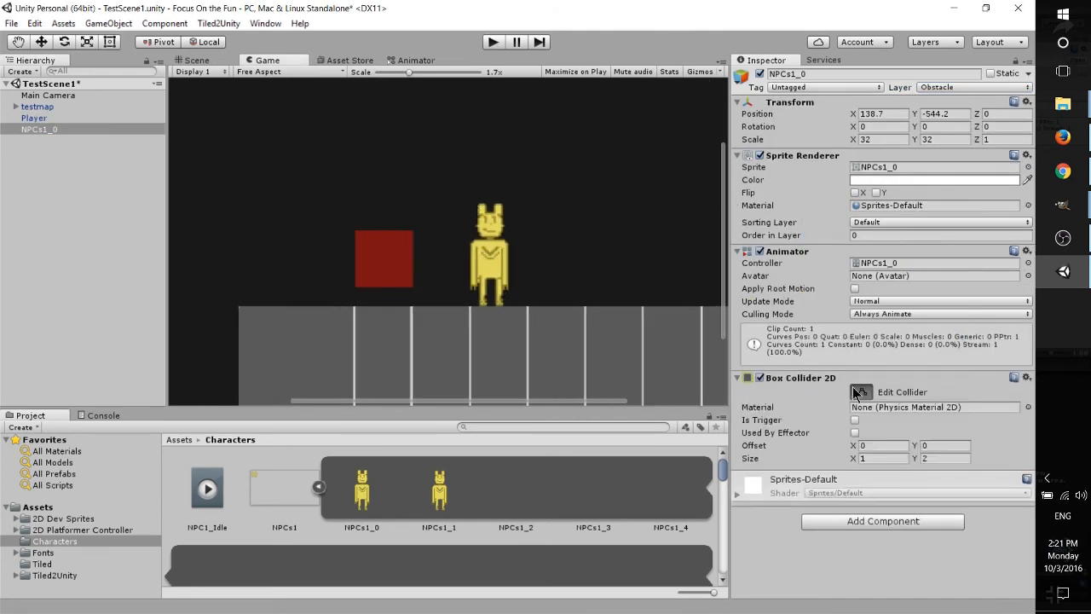
left_click(196, 60)
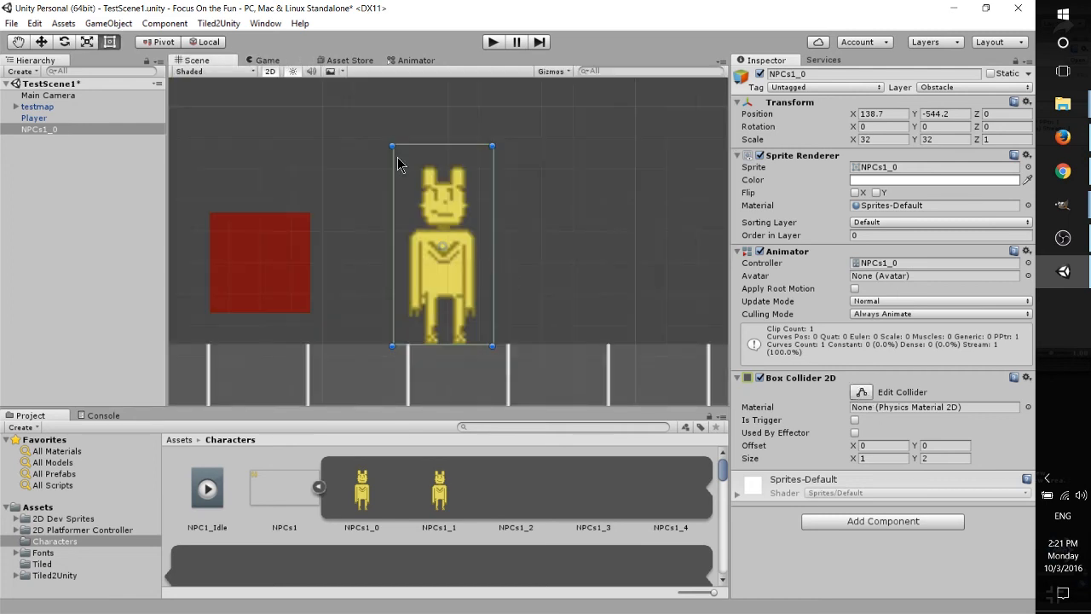